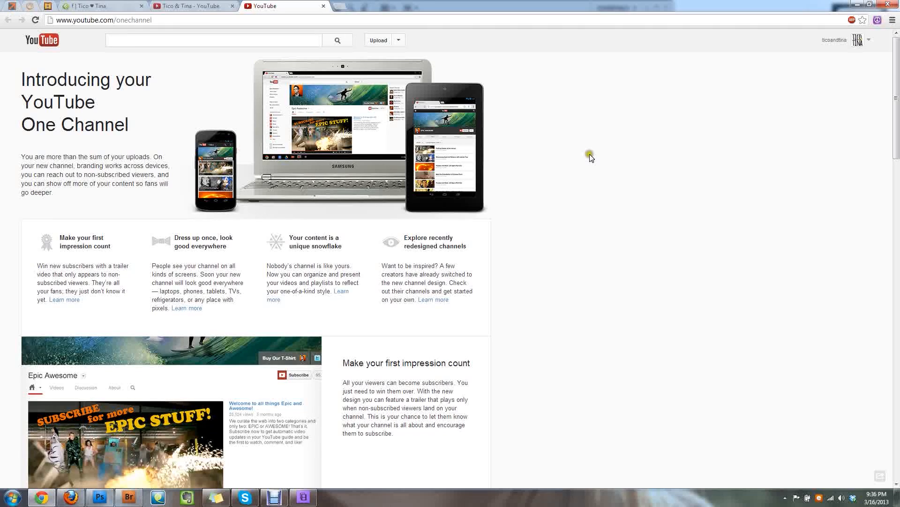
pyautogui.moveTo(144, 111)
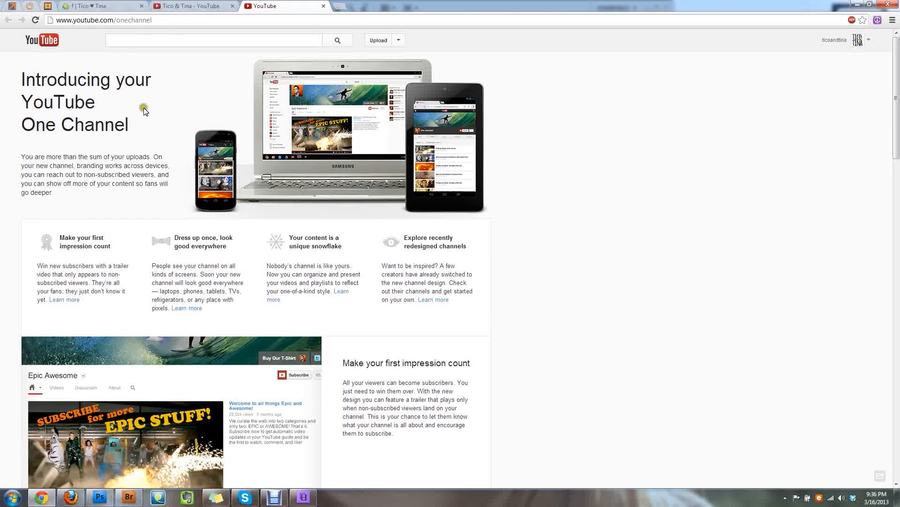
pyautogui.moveTo(218, 103)
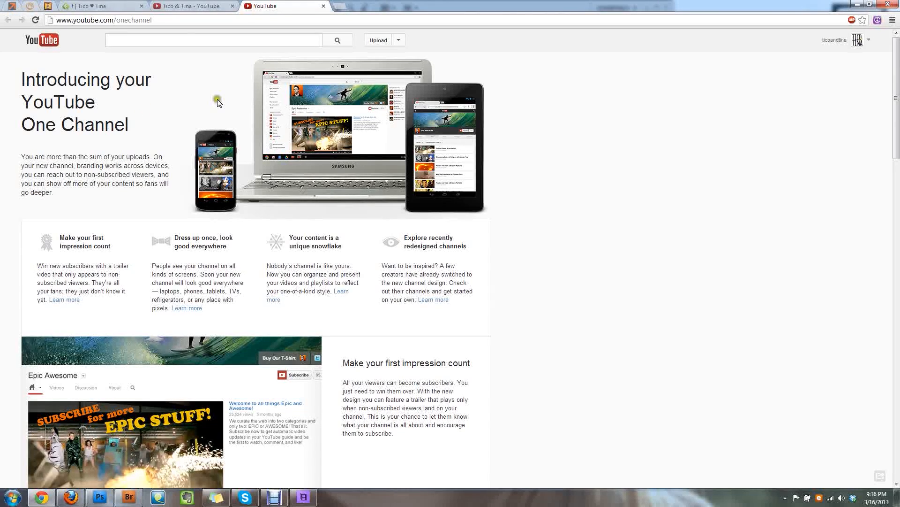
# Open Edit channel art from the pencil icon on the Tico & Tina banner
pyautogui.scroll(-3)
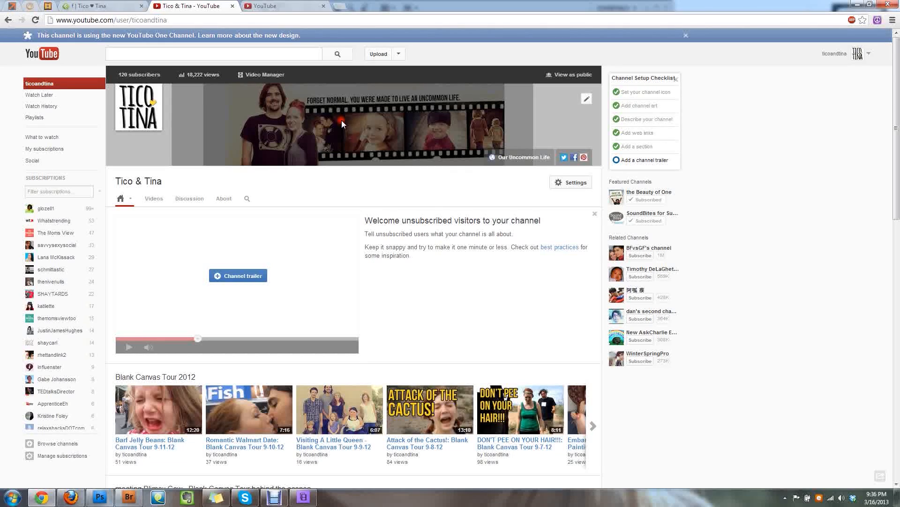
pyautogui.moveTo(540, 133)
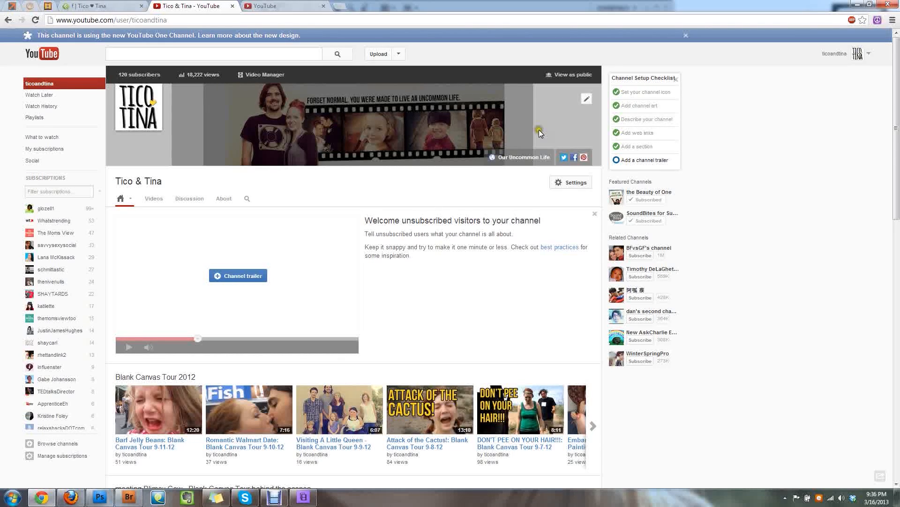
pyautogui.click(586, 99)
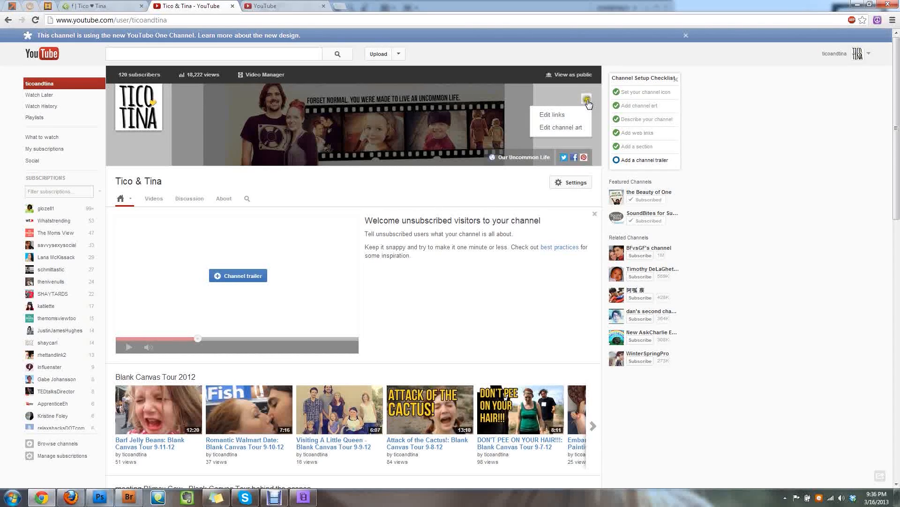
pyautogui.click(558, 127)
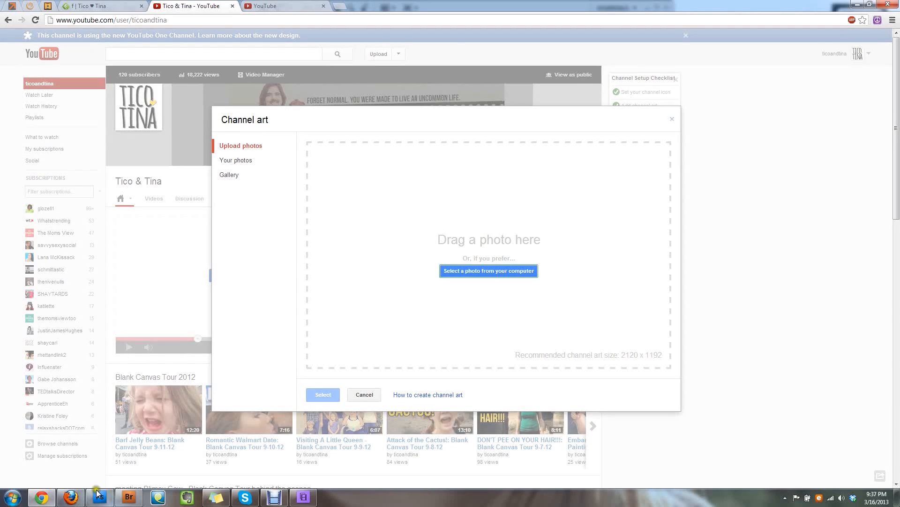
pyautogui.click(99, 496)
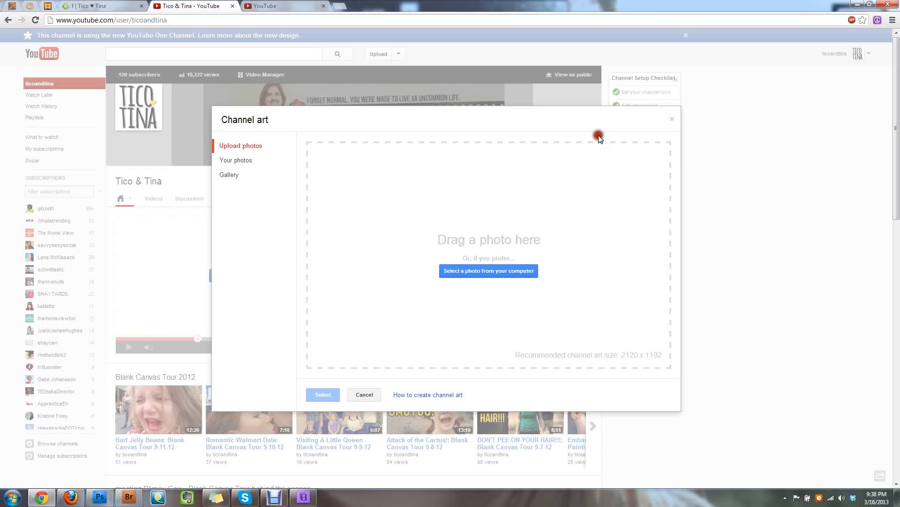
# Upload the exported banner image and review its Desktop, TV and Mobile previews
pyautogui.click(488, 271)
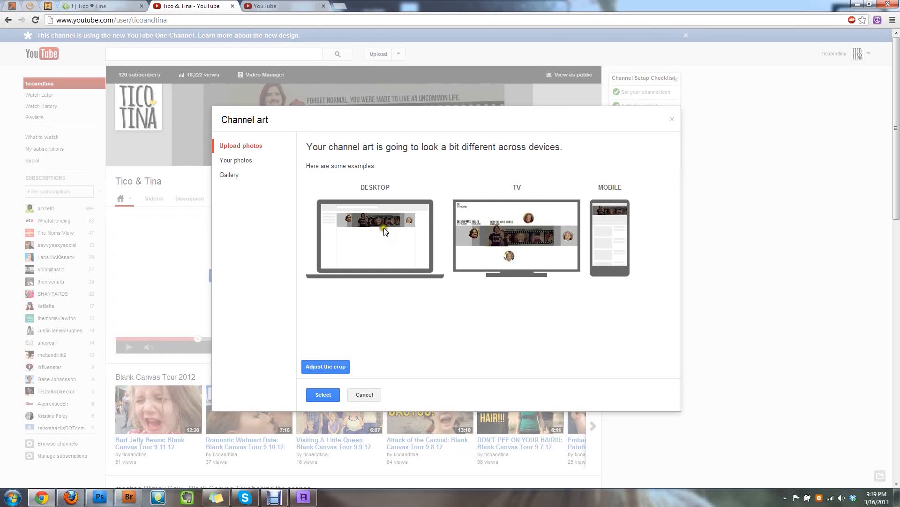
pyautogui.moveTo(457, 274)
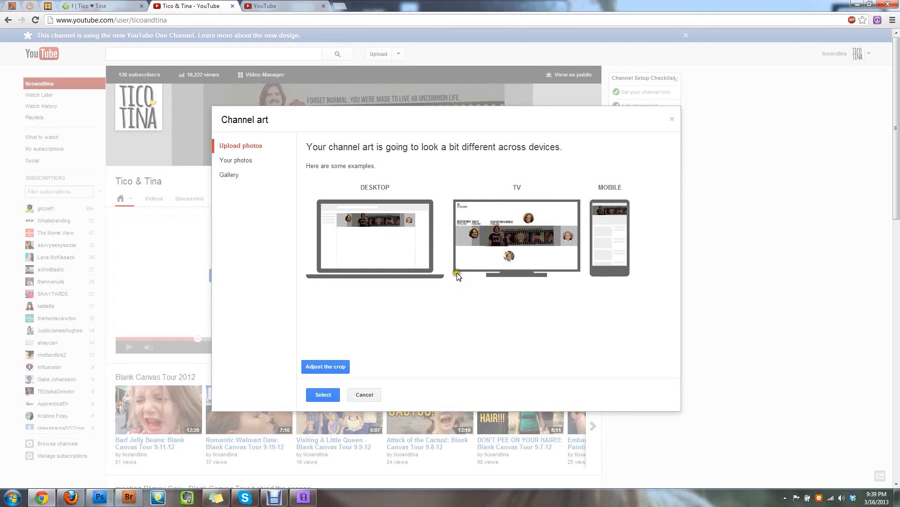
pyautogui.click(236, 160)
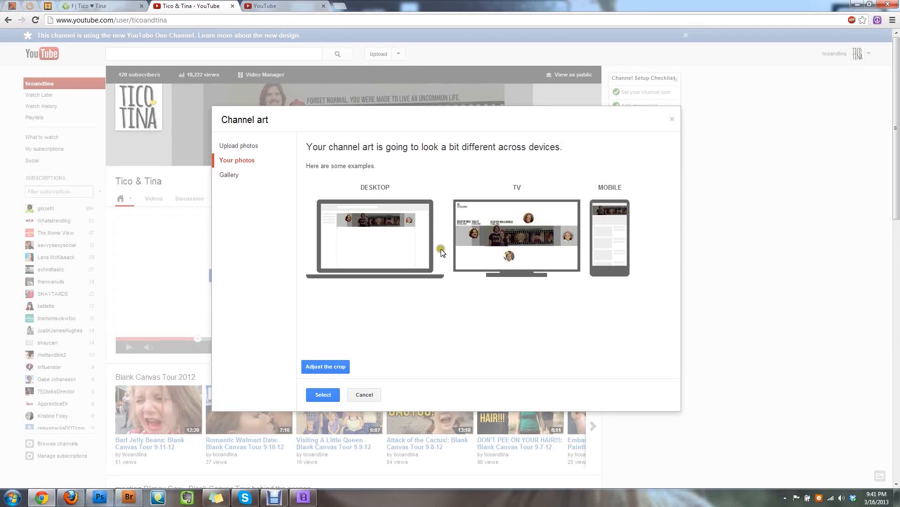
pyautogui.click(99, 495)
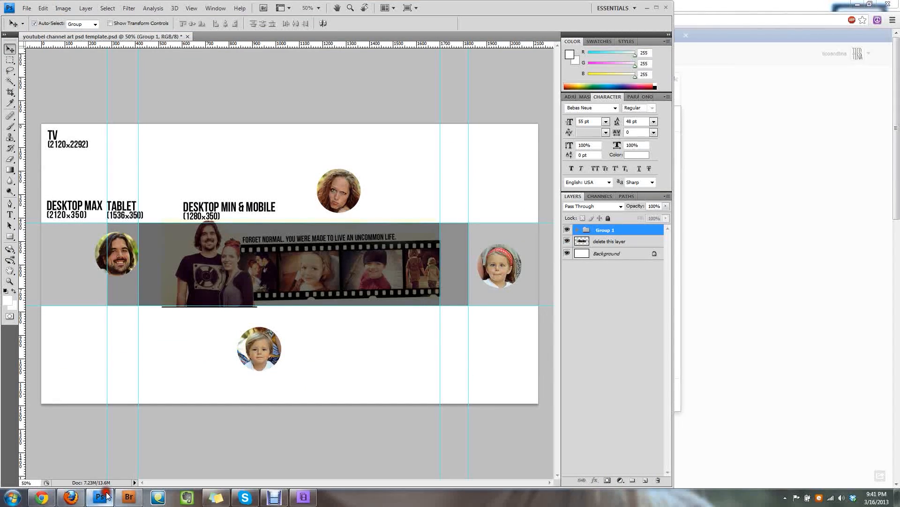
# Switch to Photoshop from the taskbar to show the YouTube channel art PSD template
pyautogui.click(69, 495)
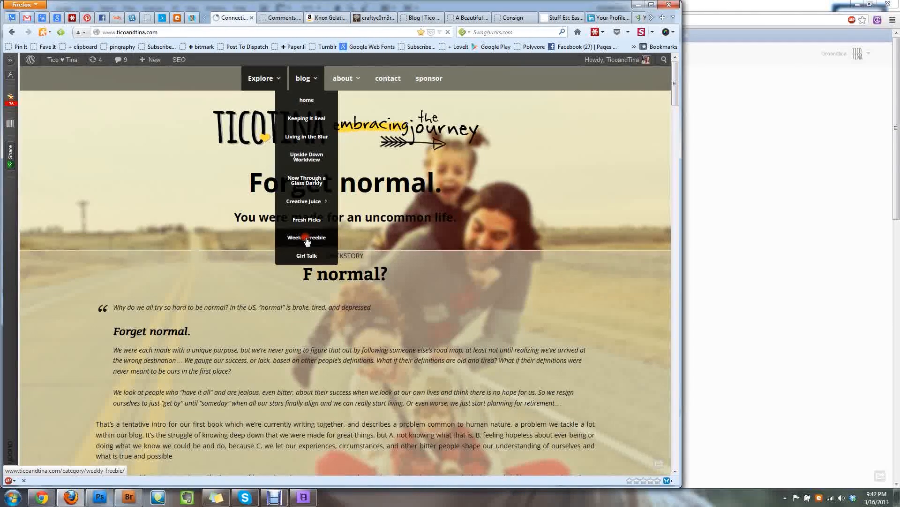
# Open Weekly Freebie from the ticoandtina.com blog menu
pyautogui.click(307, 236)
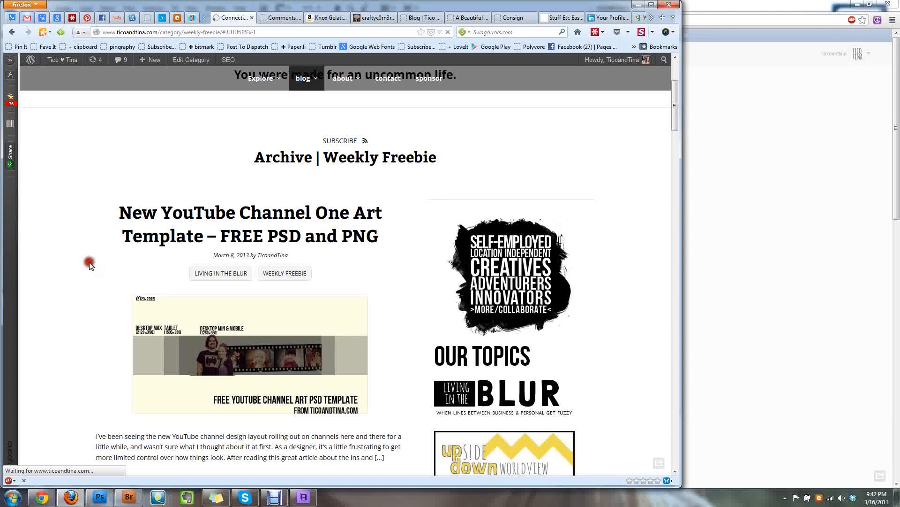